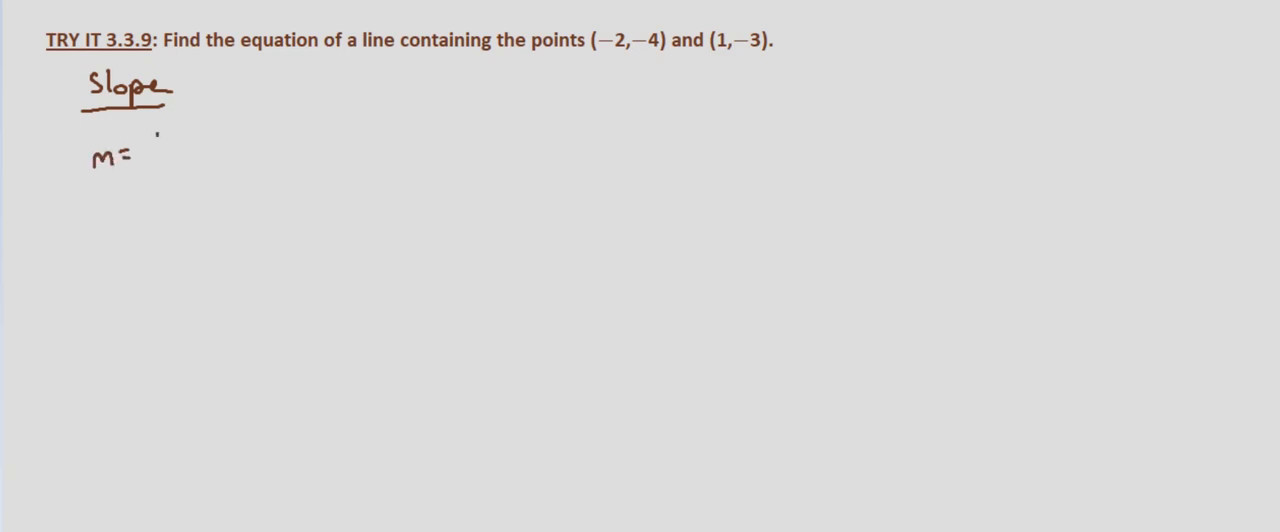
text(y₂-y)
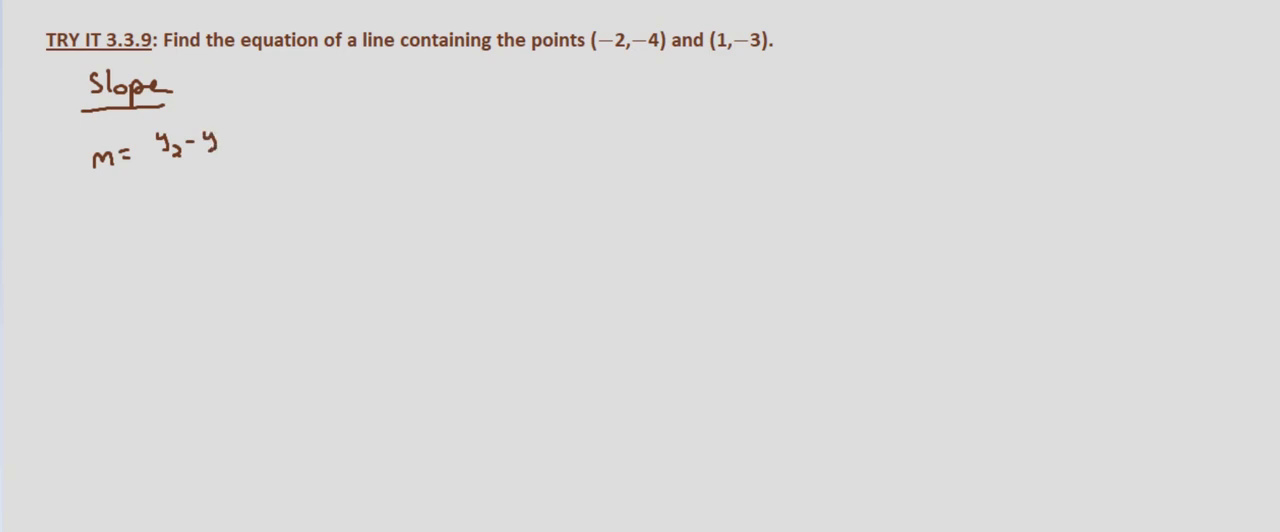